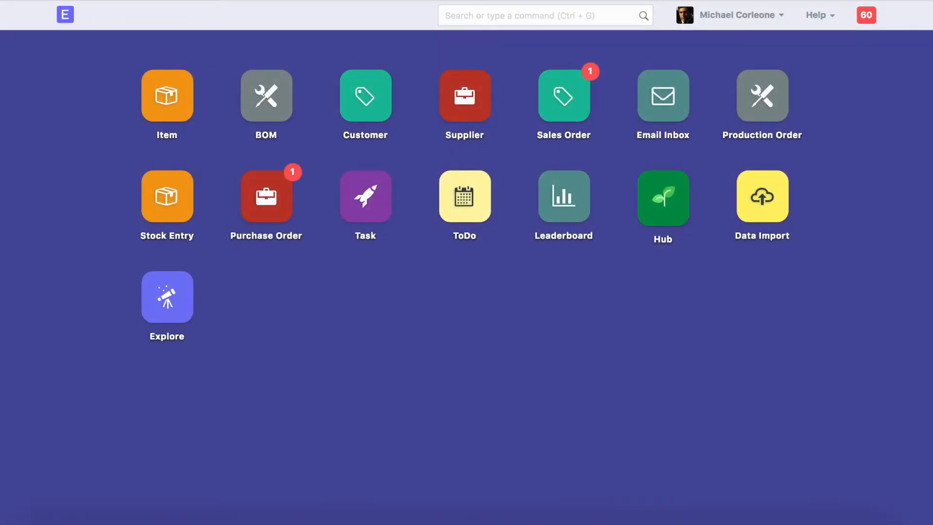
Step: Search the awesome bar for Email Account and land on its list view
click(662, 95)
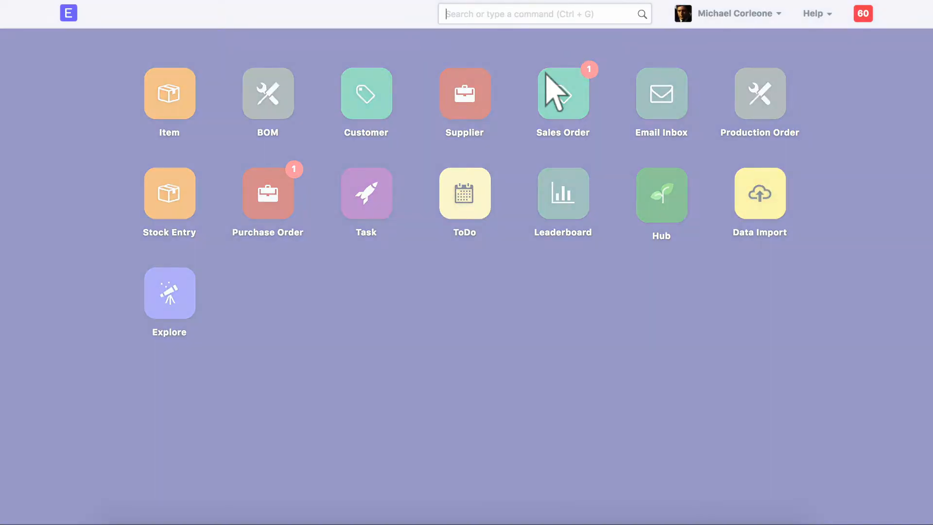
click(661, 93)
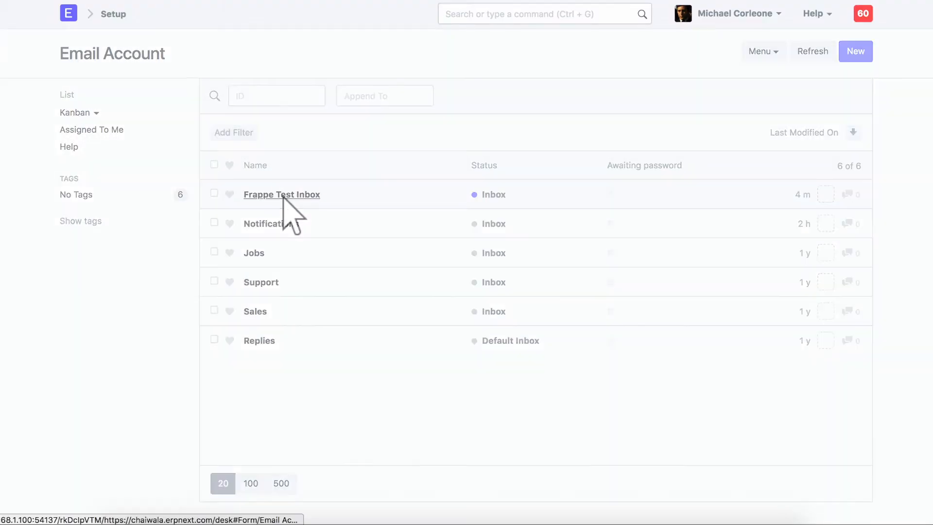
Step: Review the Frappe Test Inbox account settings, then bring up the User list
click(282, 194)
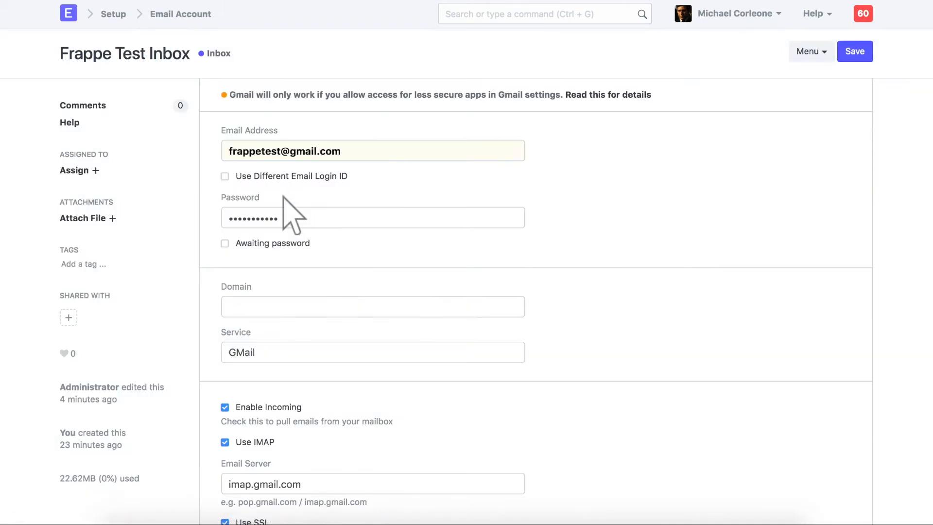
scroll(down, 3)
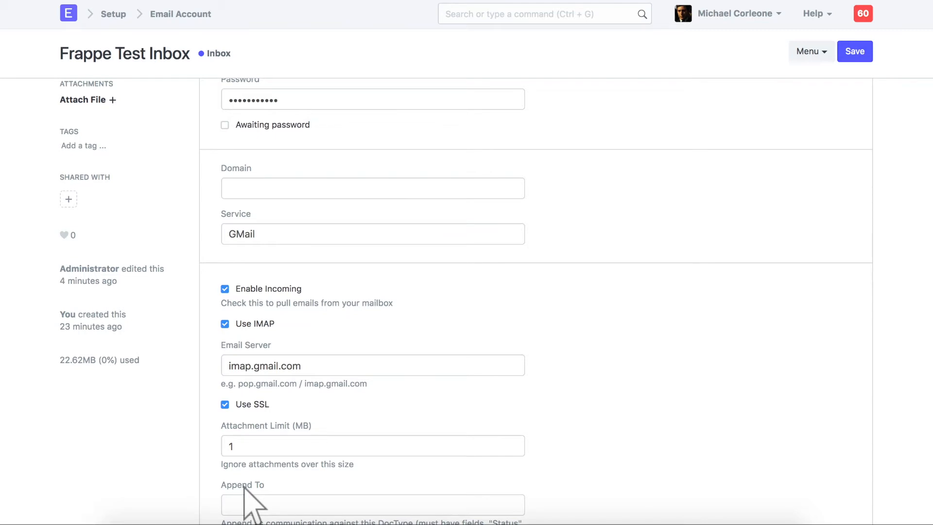
click(540, 14)
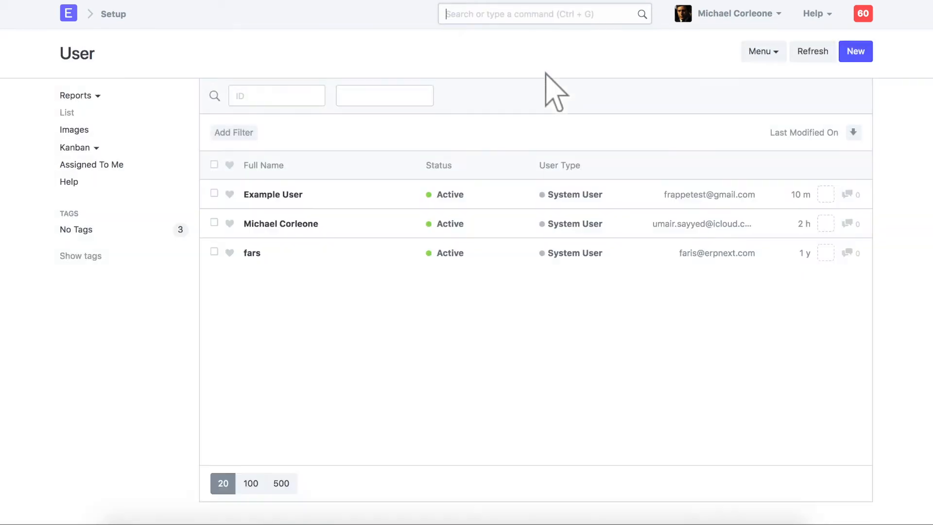
mouse_move(273, 200)
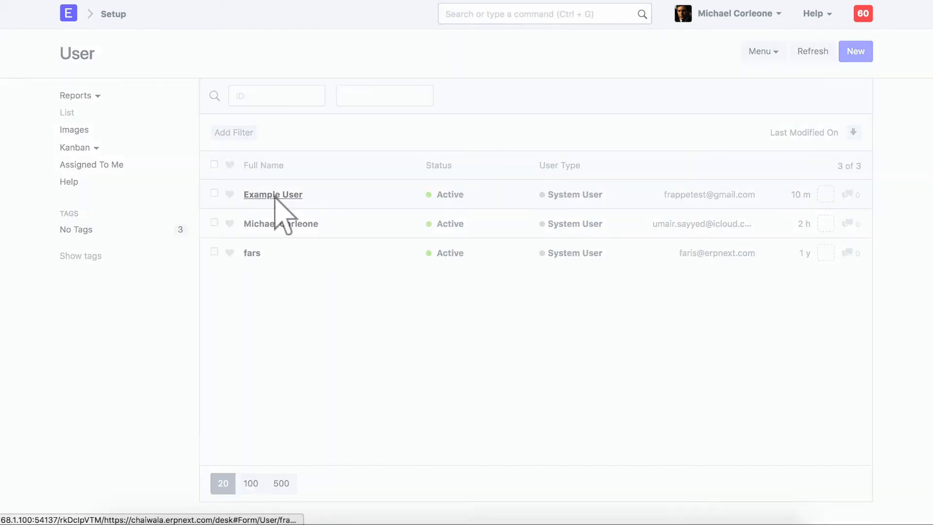
Step: Add Frappe Test Inbox as an Email Inbox row on Example User's record and save
click(272, 194)
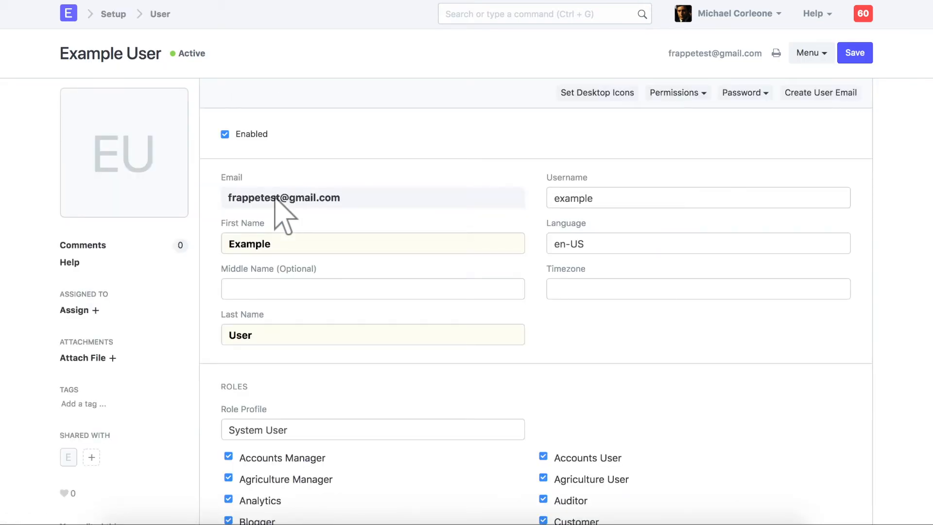
click(254, 481)
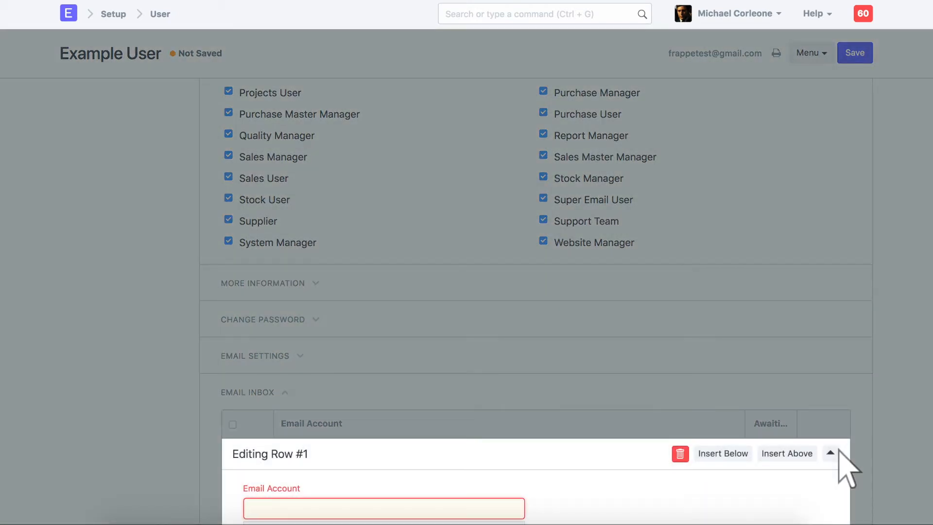
text(F)
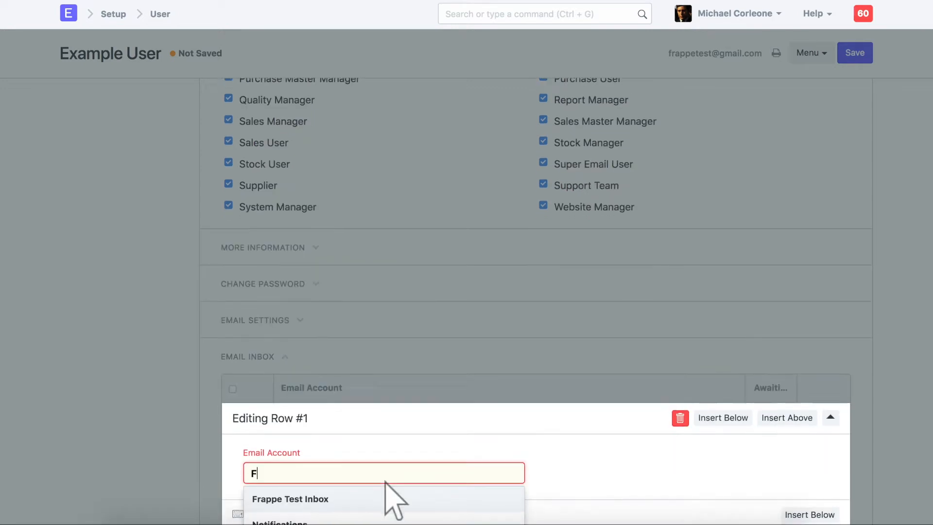
click(290, 499)
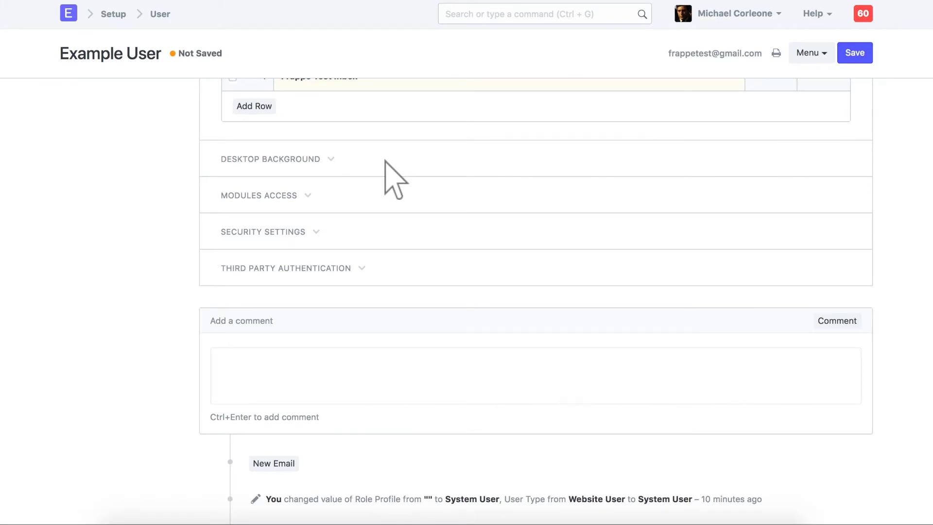
click(855, 52)
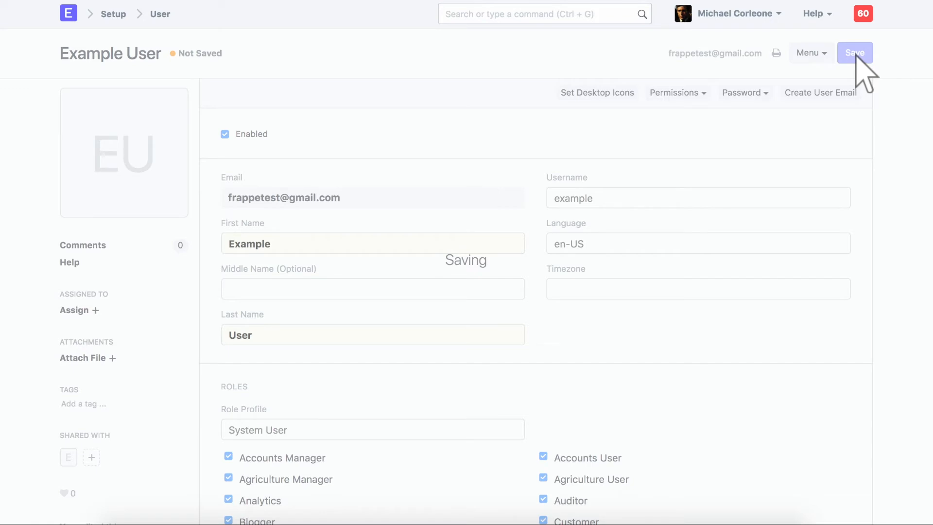
click(855, 53)
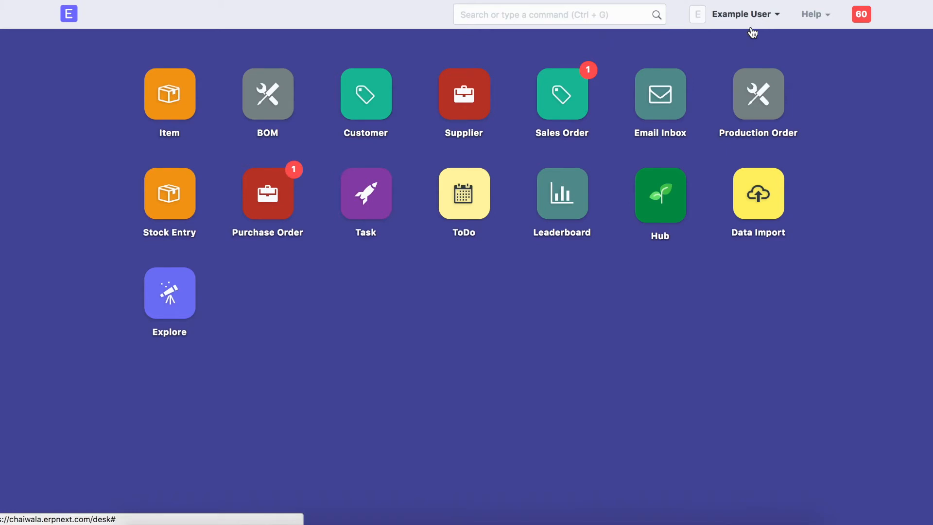
click(660, 94)
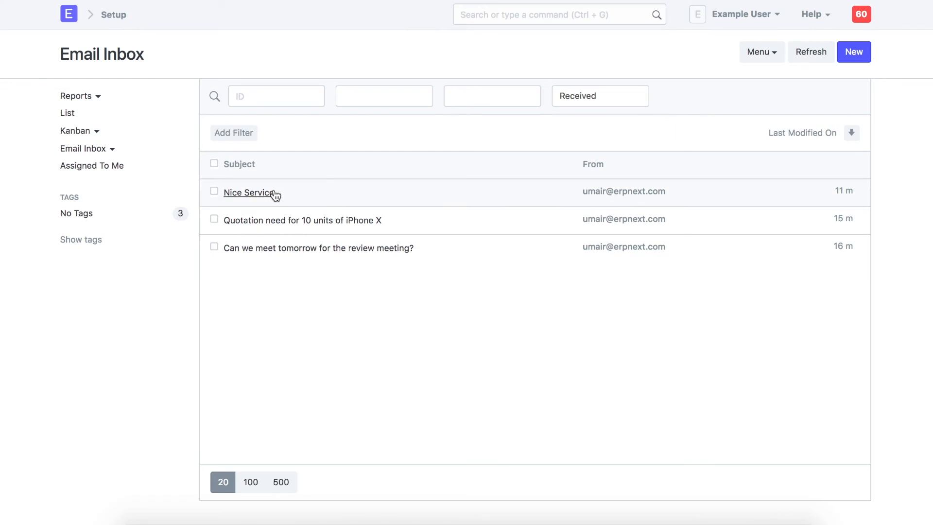
mouse_move(583, 105)
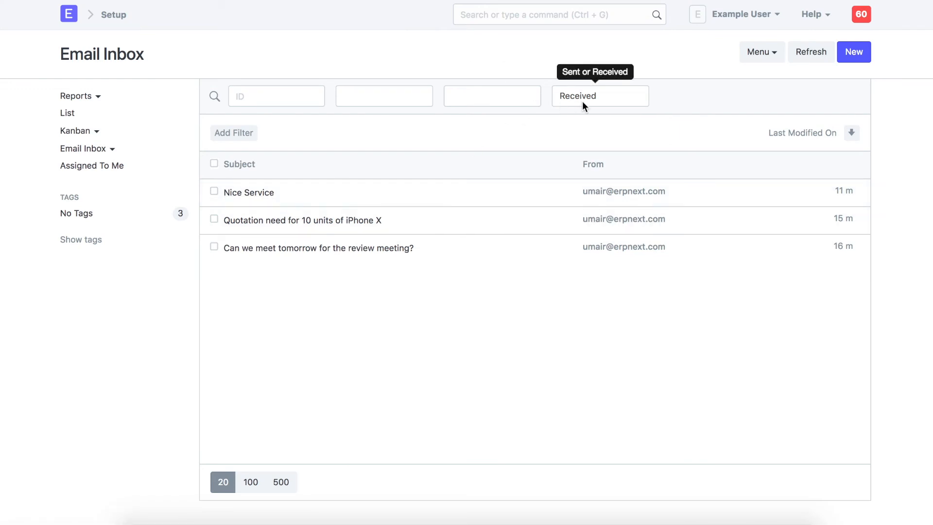
mouse_move(374, 224)
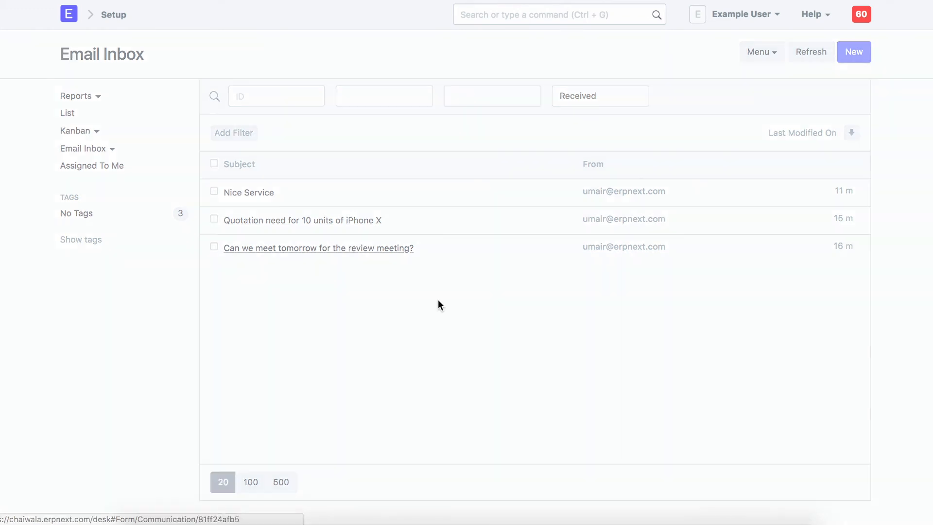
Step: View the 'Can we meet tomorrow for the review meeting?' email and its Actions and Make options
click(318, 248)
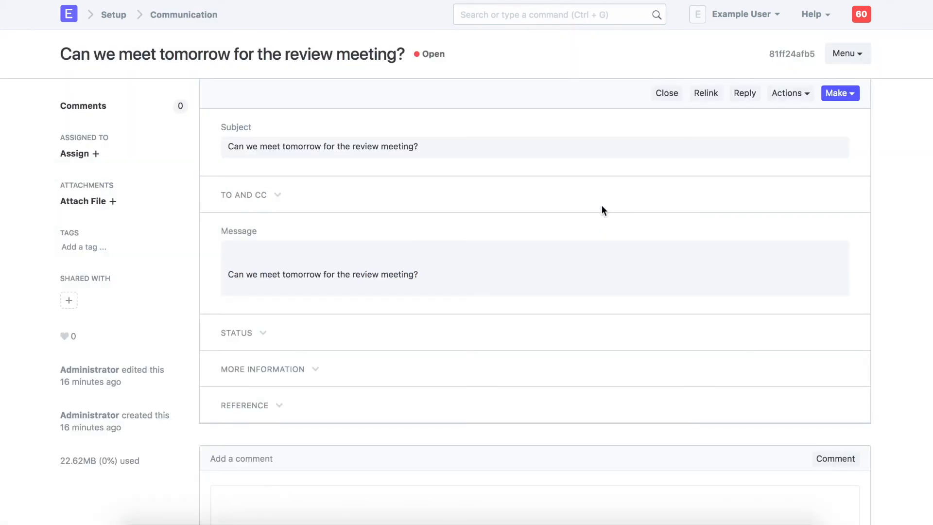
mouse_move(715, 105)
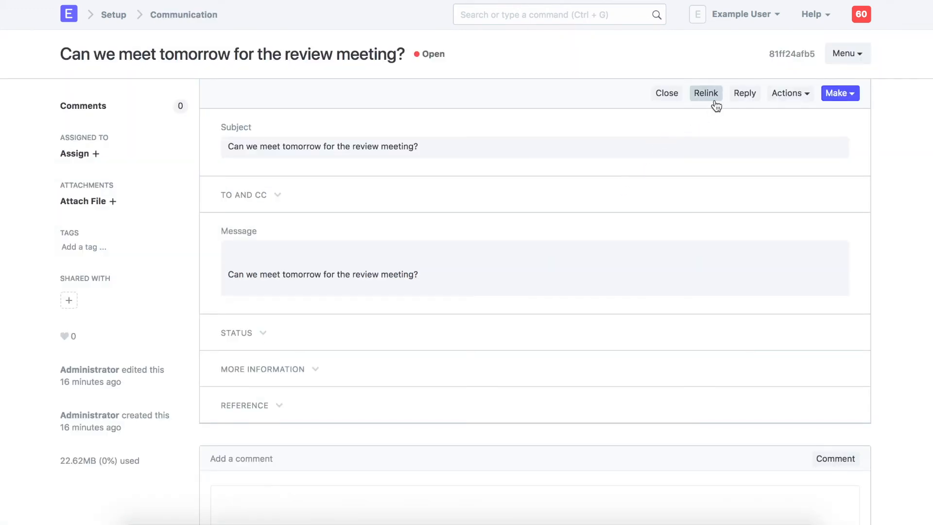
mouse_move(780, 98)
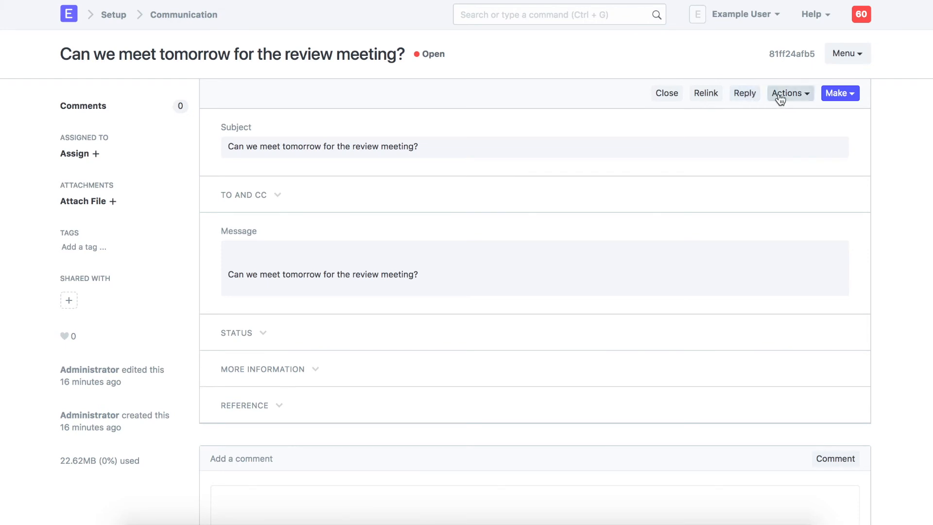
click(789, 94)
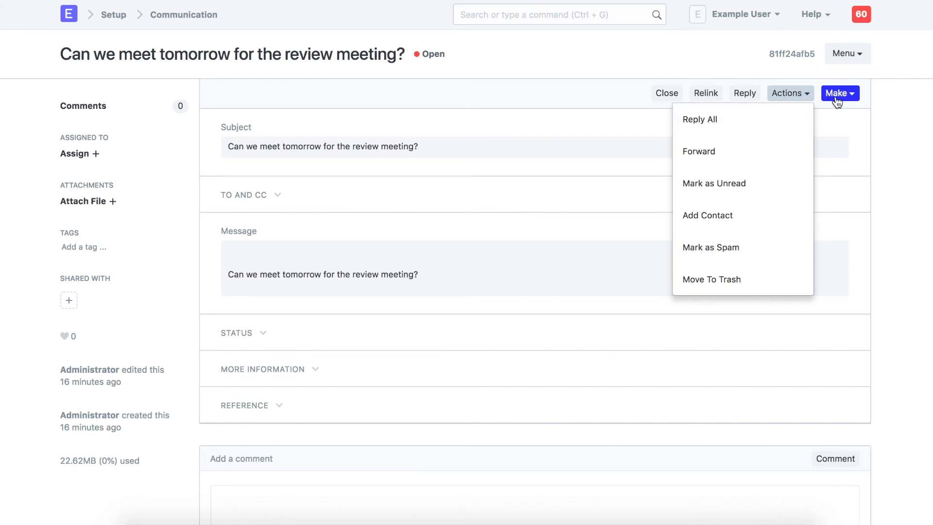
click(839, 93)
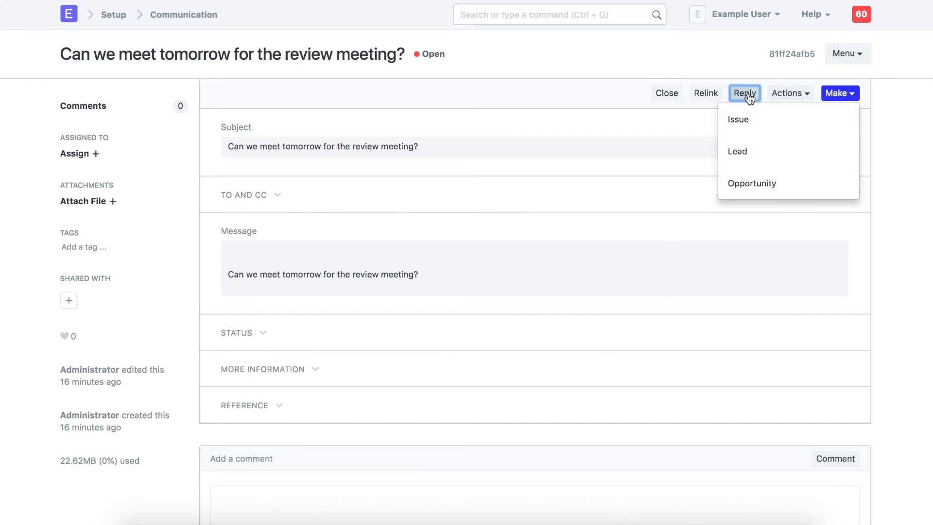
Step: Send the reply 'Sure. Please let me know the suitable place.' to the review meeting email
click(744, 93)
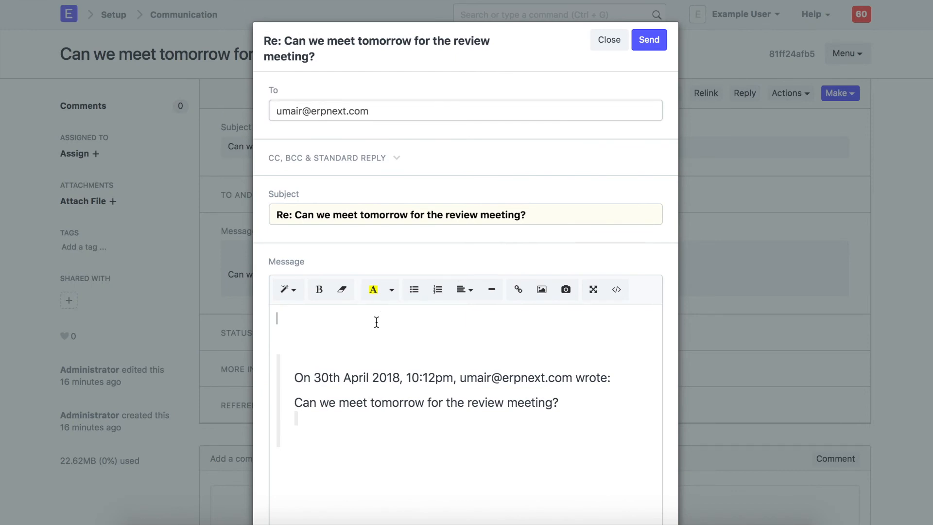
text(Sure.)
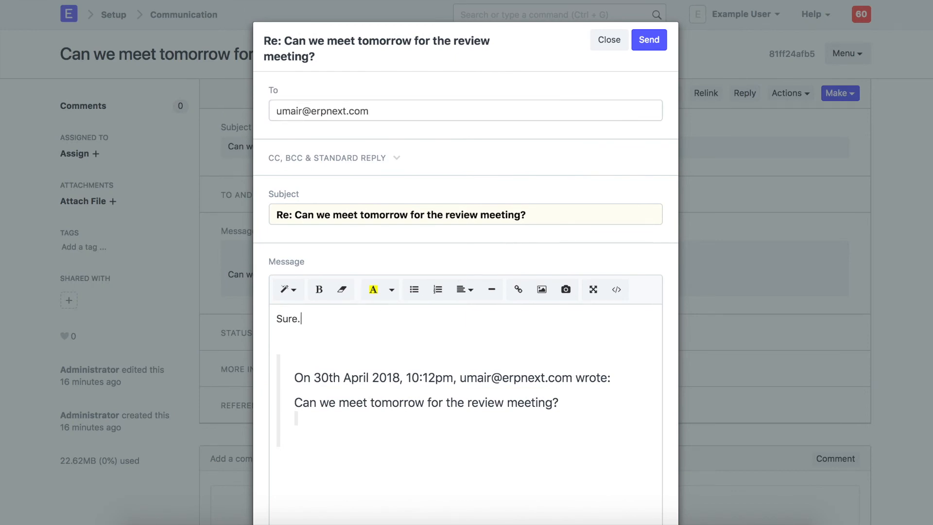
text(Please let me know the suitable place.)
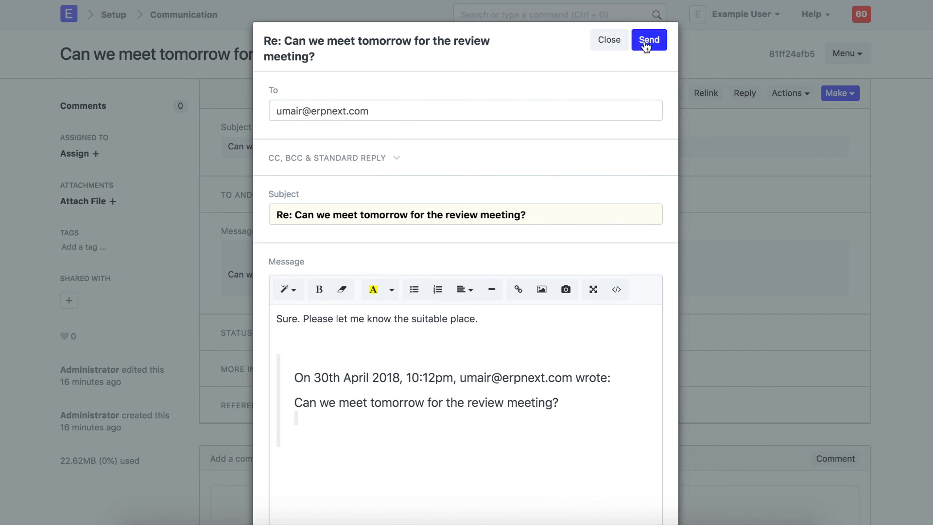
click(649, 40)
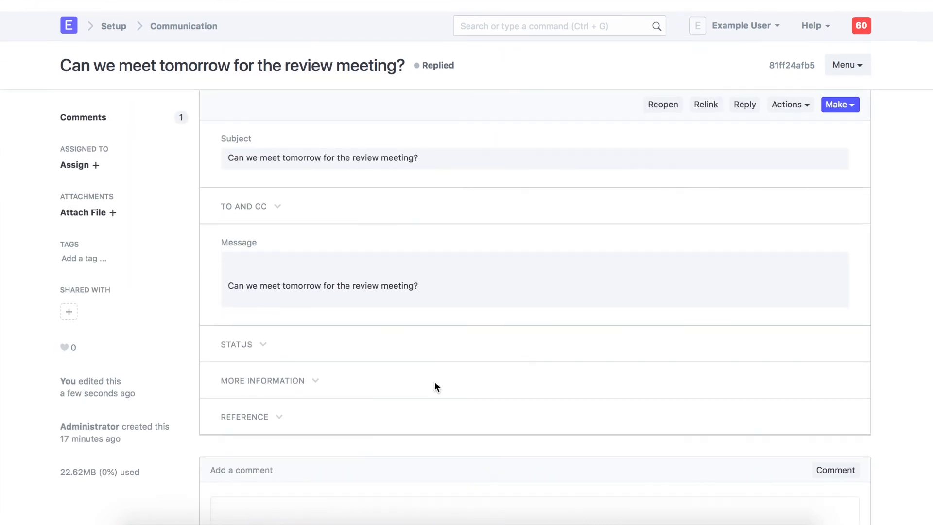
scroll(down, 3)
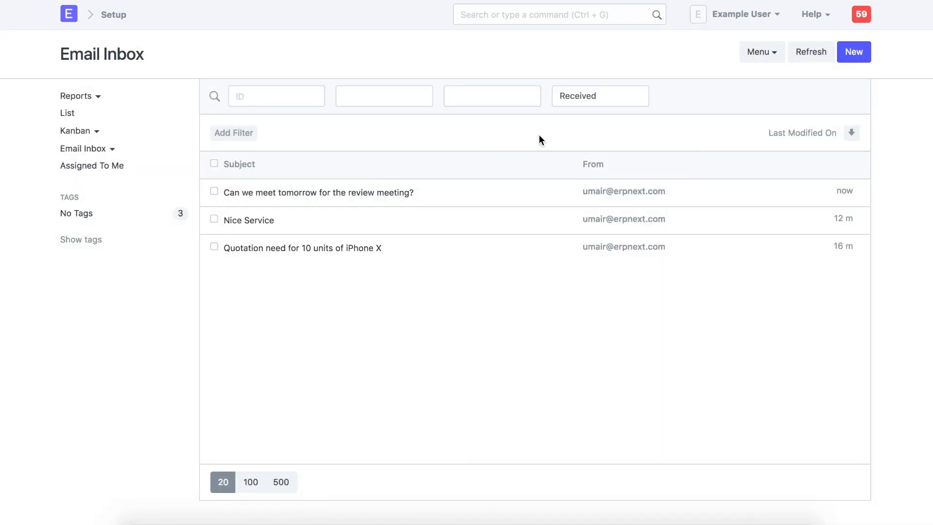
mouse_move(599, 103)
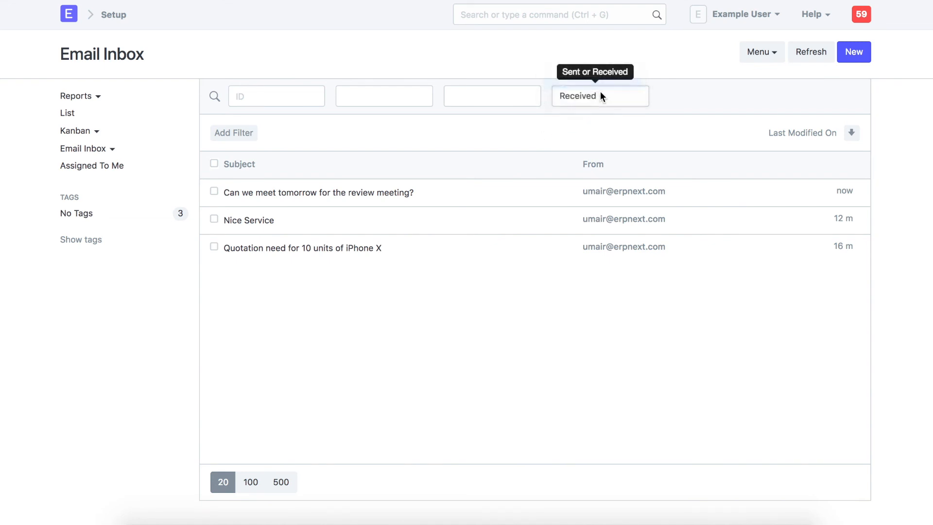
click(601, 95)
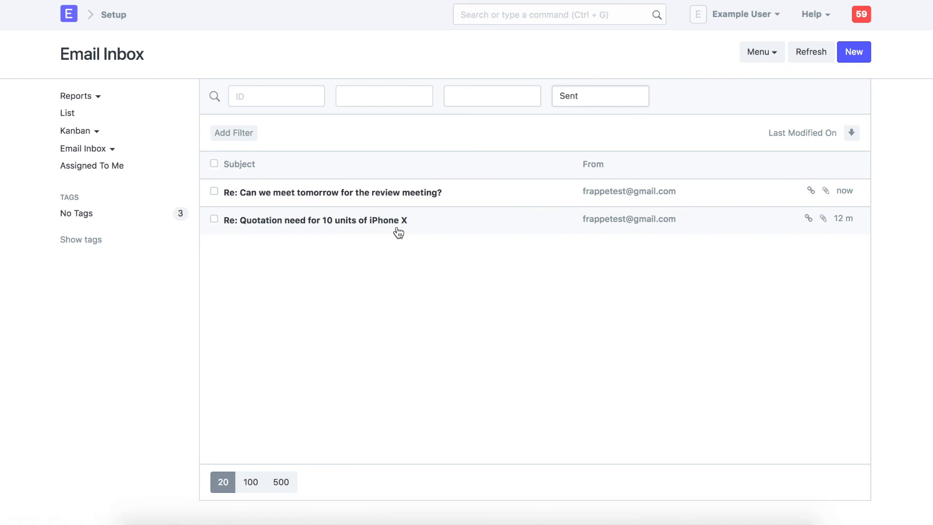
mouse_move(180, 154)
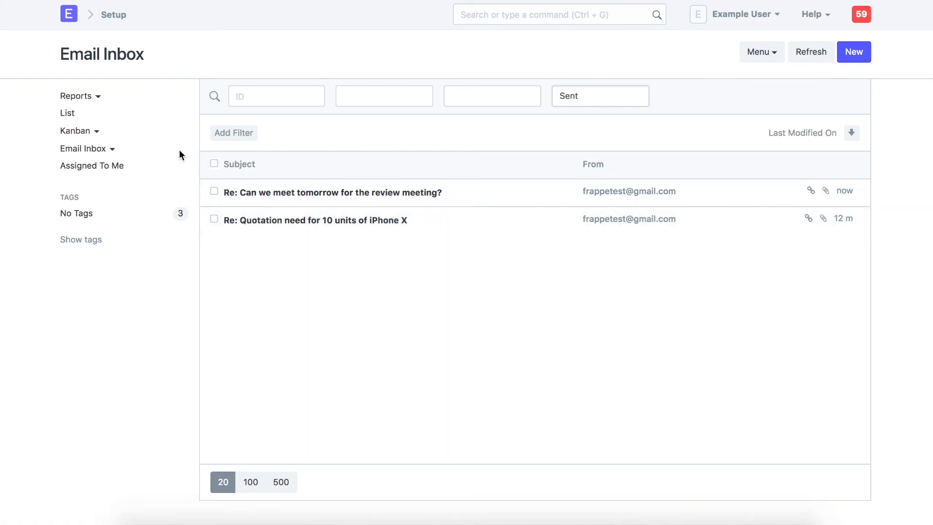
click(86, 148)
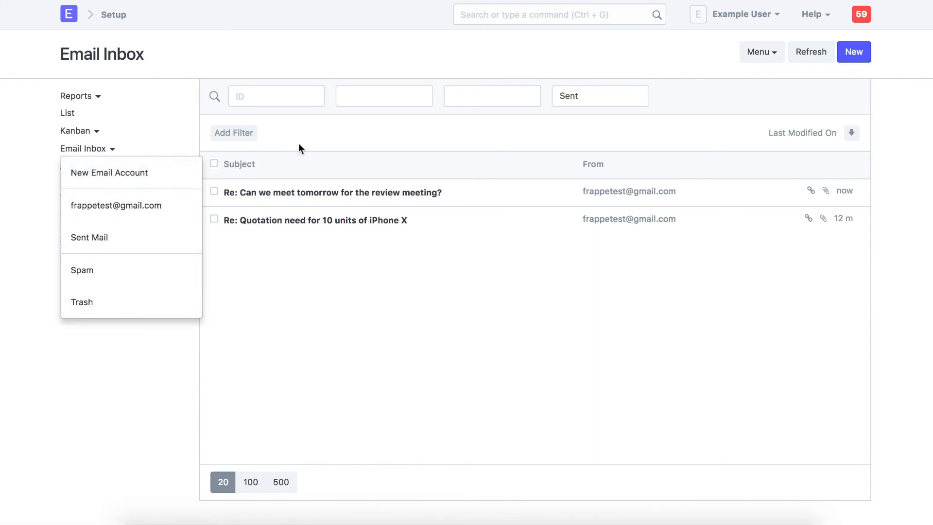
click(115, 206)
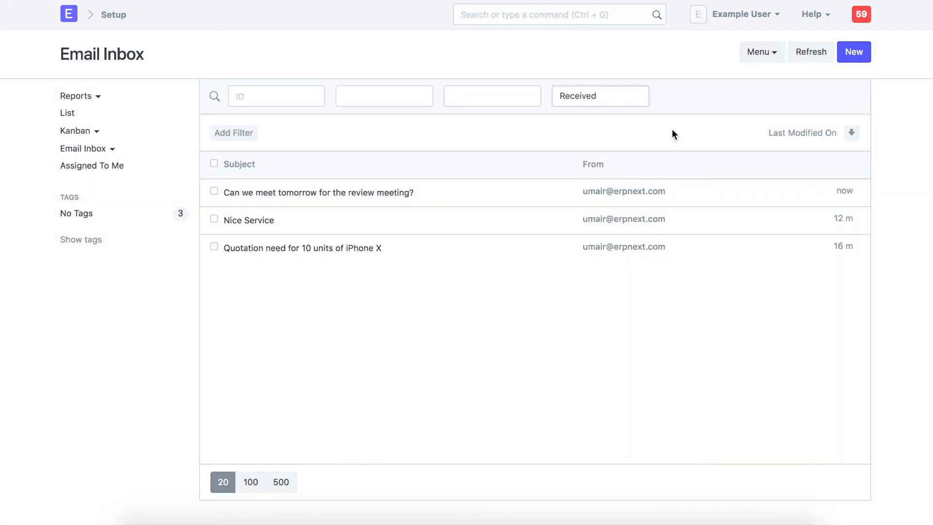